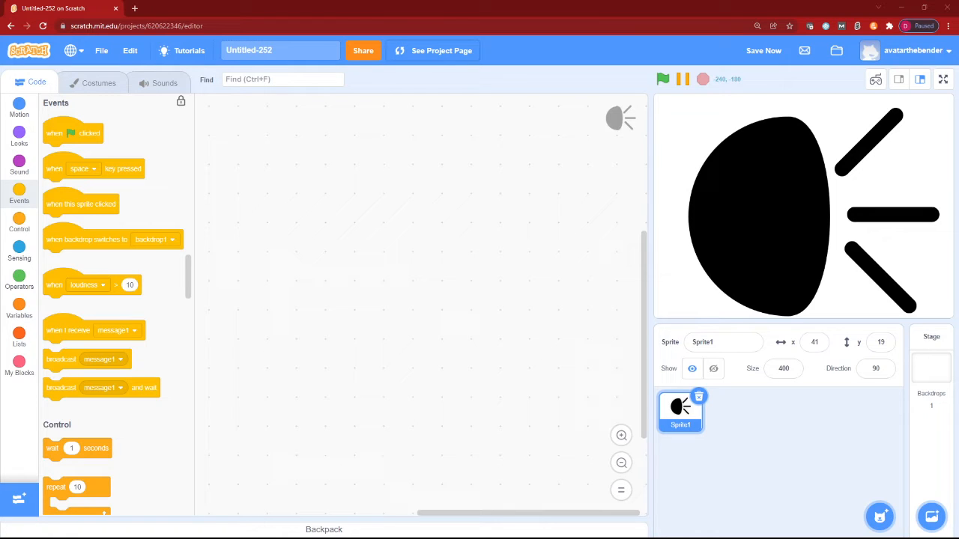
pyautogui.moveTo(165, 84)
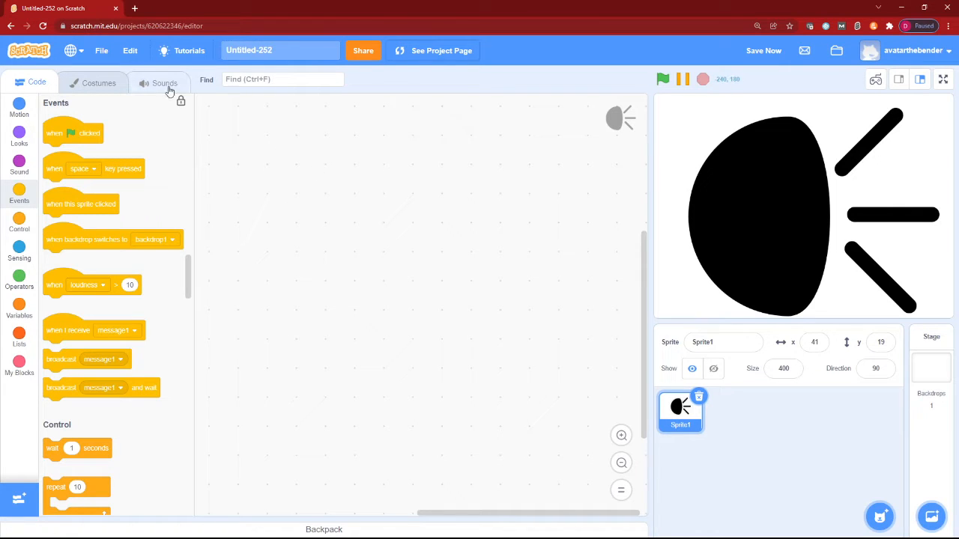
# Preview the Music L1 sound and check the sprite's costumes before scripting
pyautogui.click(165, 82)
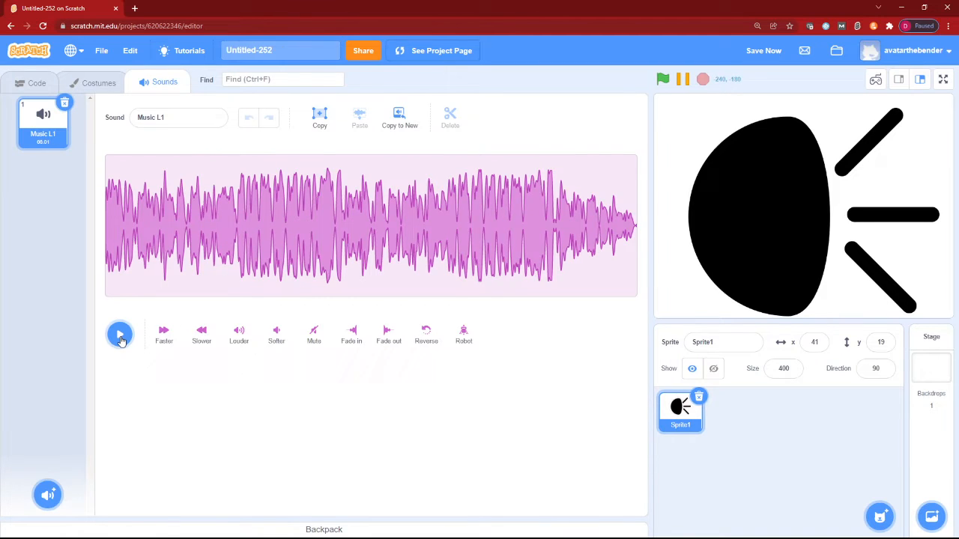
pyautogui.click(120, 335)
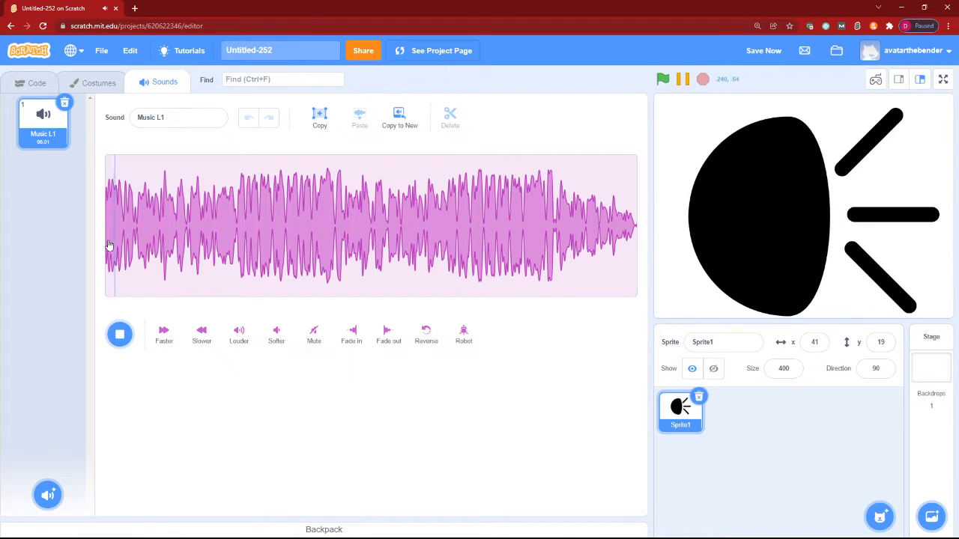
pyautogui.click(120, 334)
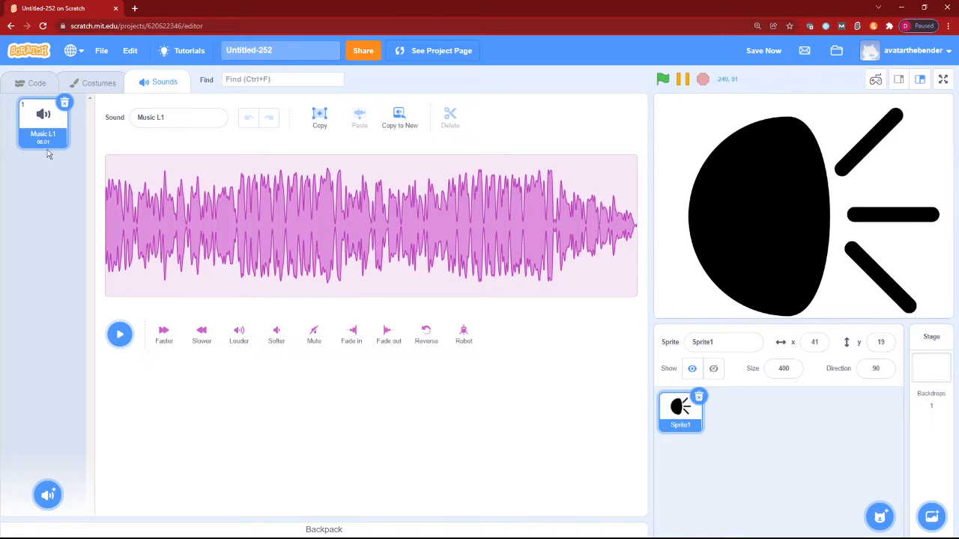
pyautogui.click(120, 334)
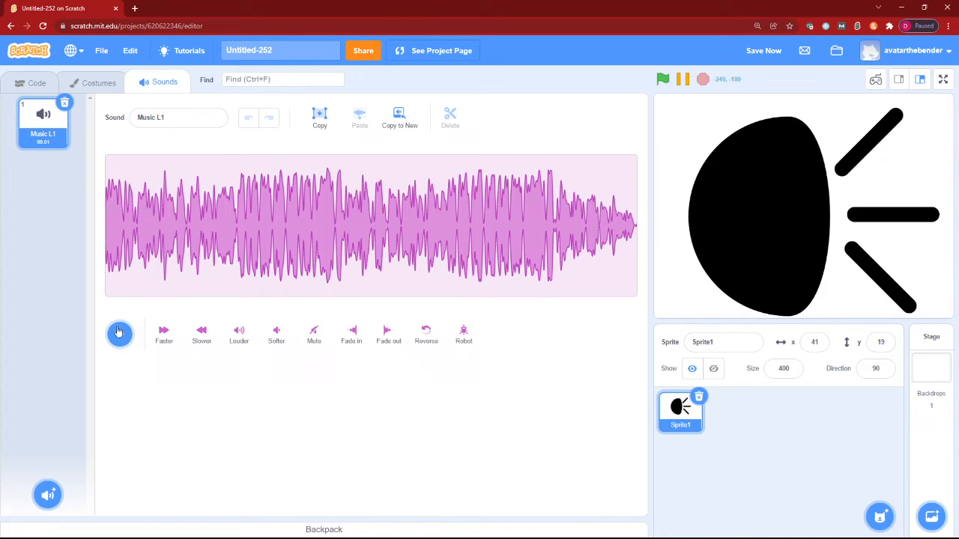
pyautogui.click(120, 333)
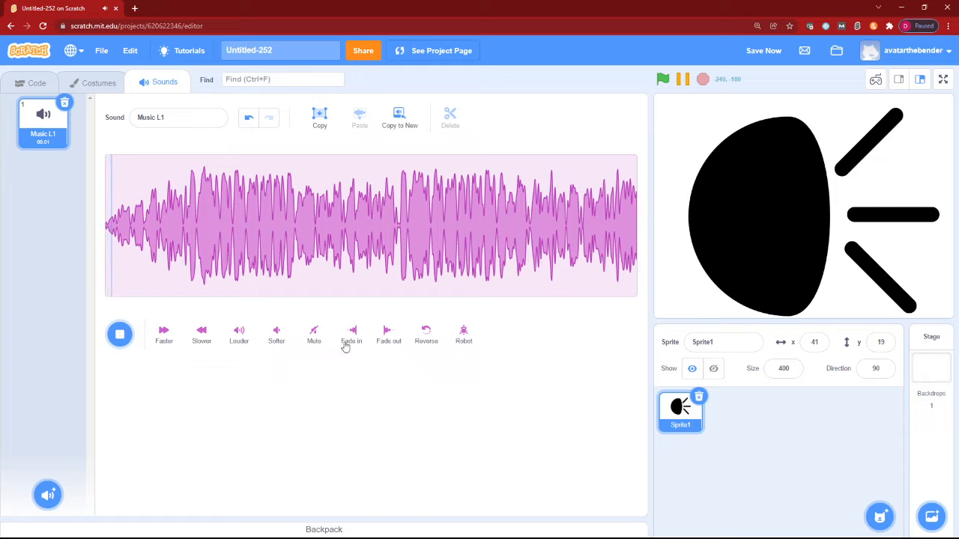
pyautogui.click(120, 334)
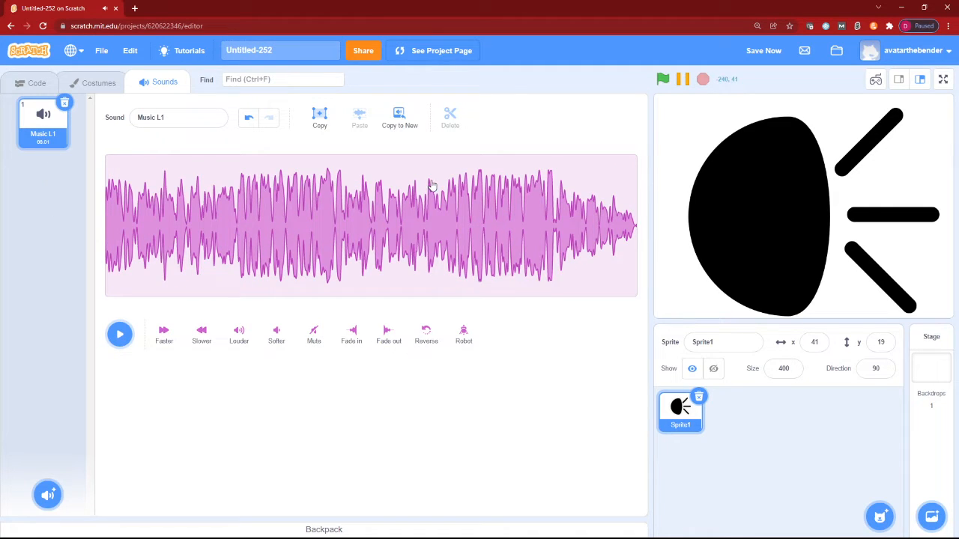
pyautogui.click(36, 82)
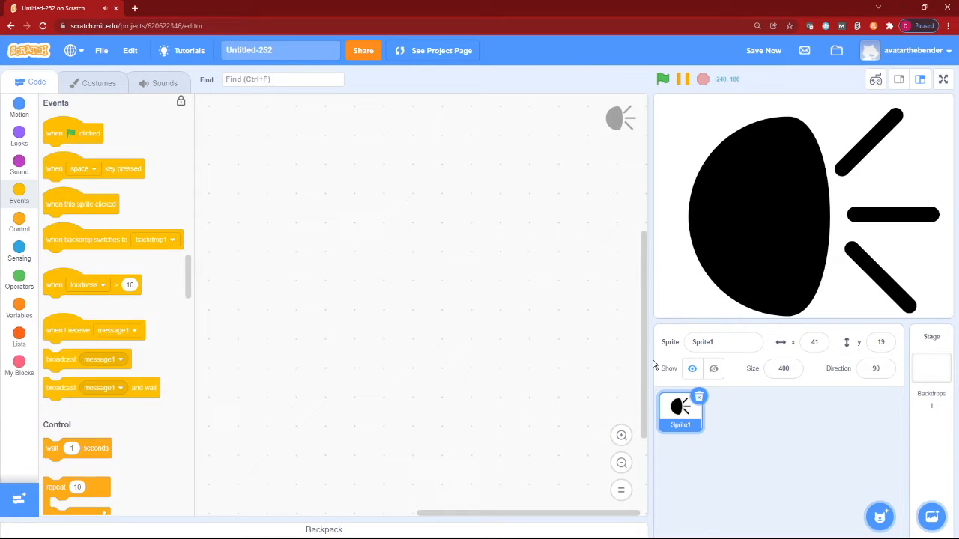
pyautogui.moveTo(102, 92)
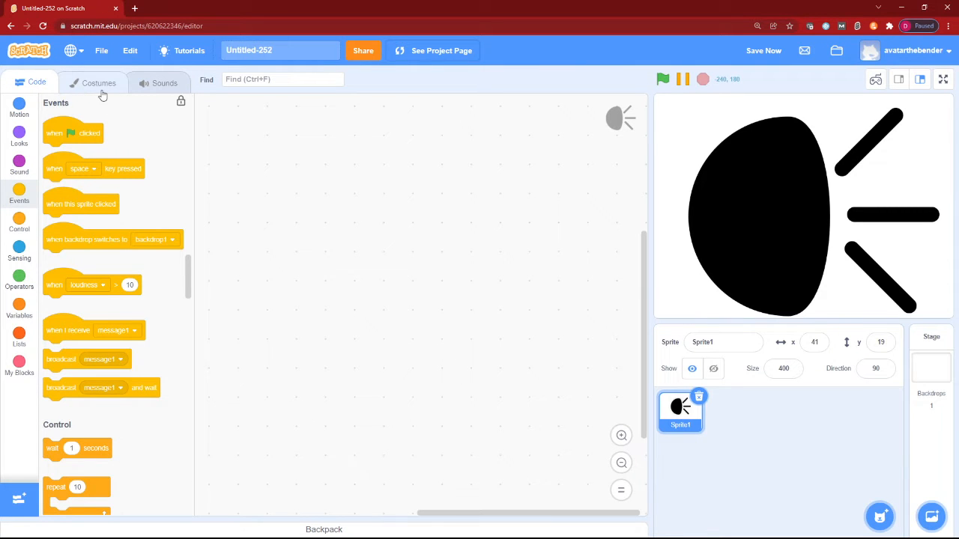
pyautogui.click(99, 82)
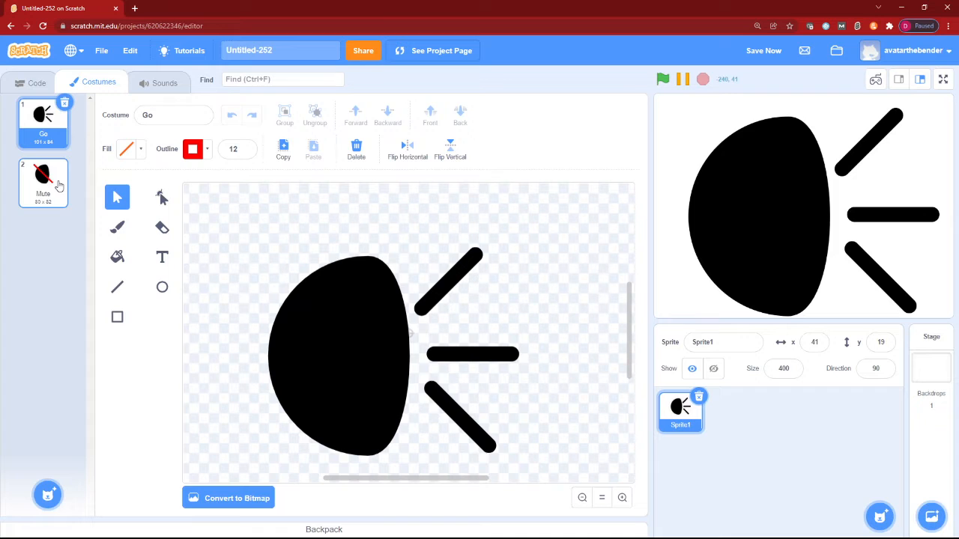
pyautogui.click(36, 82)
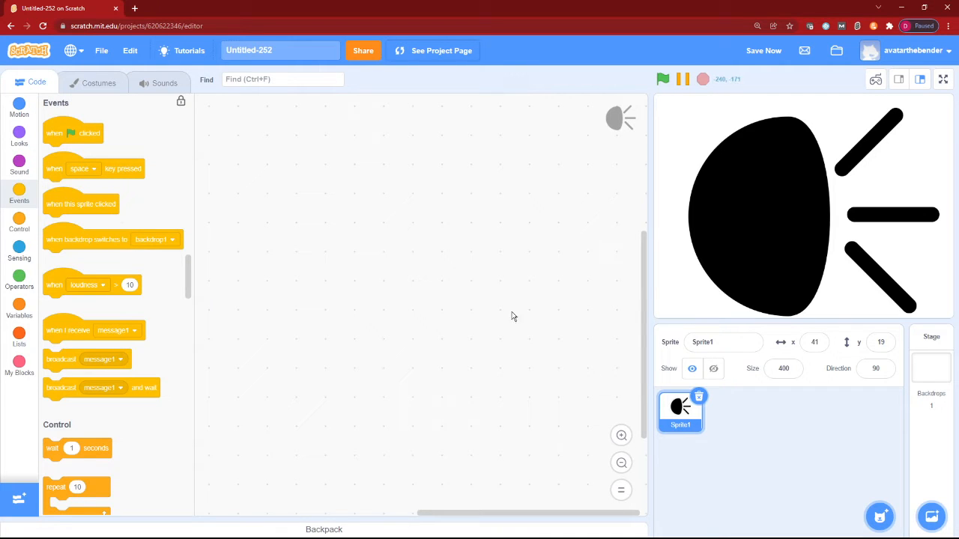
pyautogui.moveTo(52, 155)
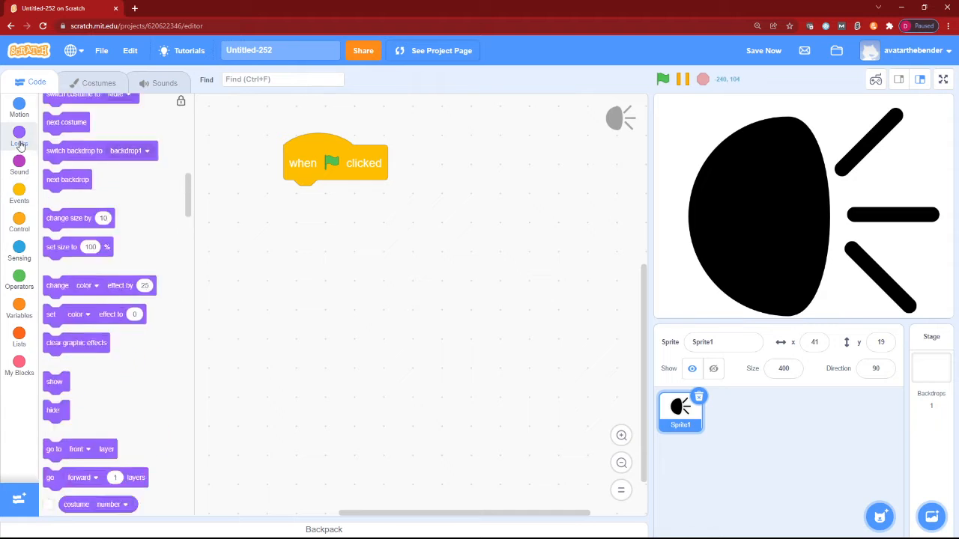
# Build the green-flag script: switch to Go costume, set volume 100%, and save
pyautogui.moveTo(89, 252); pyautogui.dragTo(318, 198)
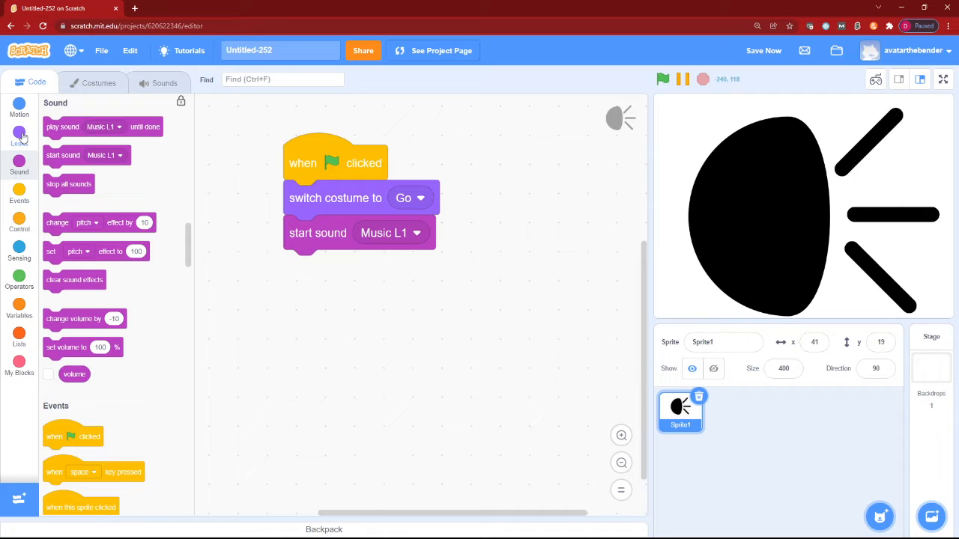
pyautogui.moveTo(84, 347); pyautogui.dragTo(337, 267)
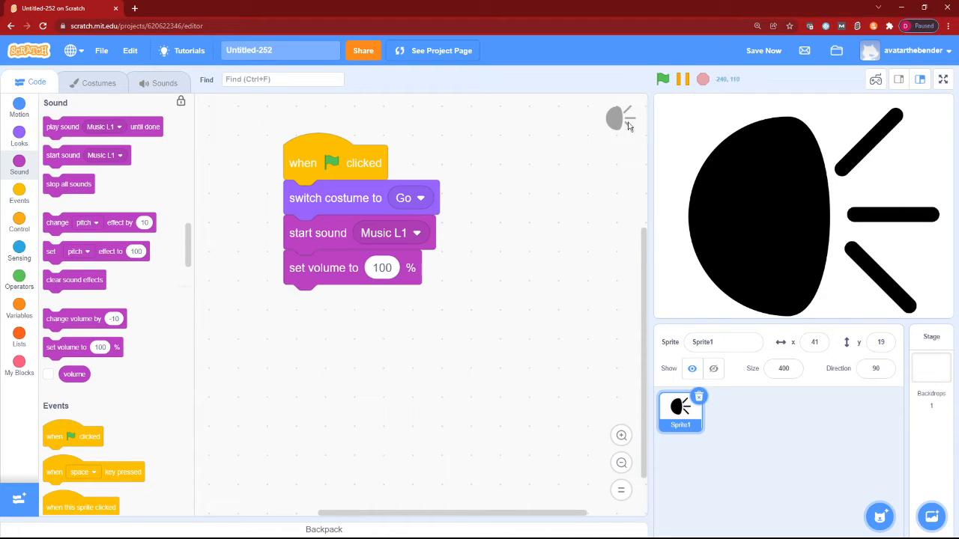
pyautogui.moveTo(742, 78)
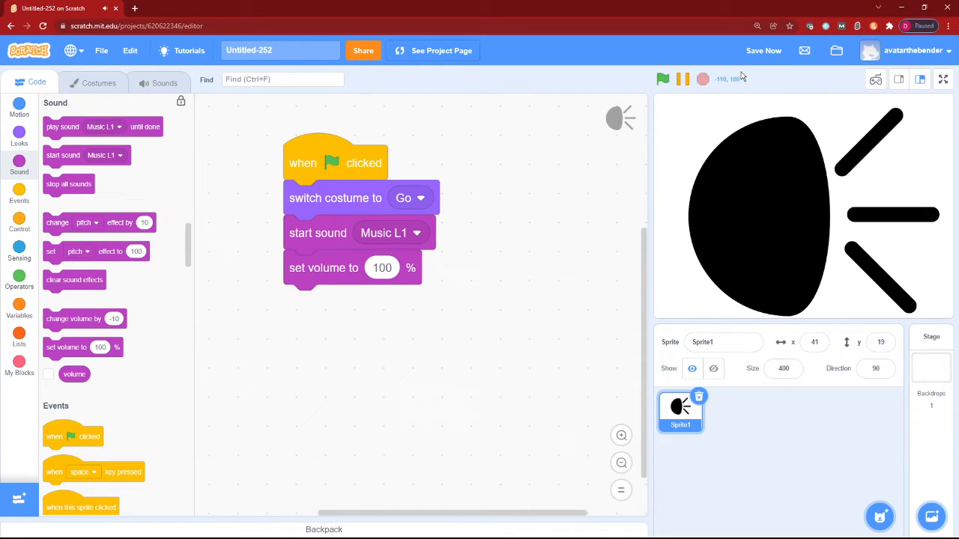
pyautogui.click(764, 50)
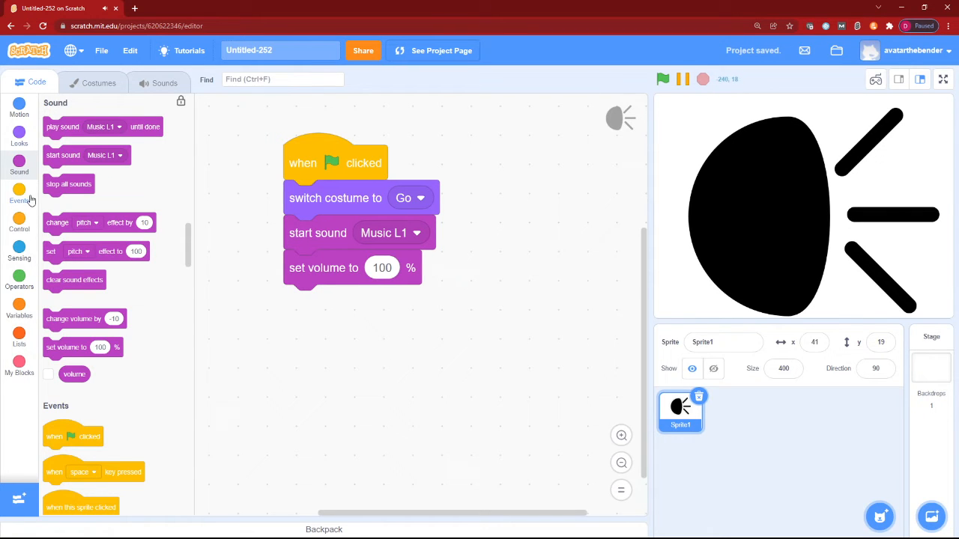
# Assemble the forever-loop if with costume number = 1 and touching mouse-pointer
pyautogui.click(18, 222)
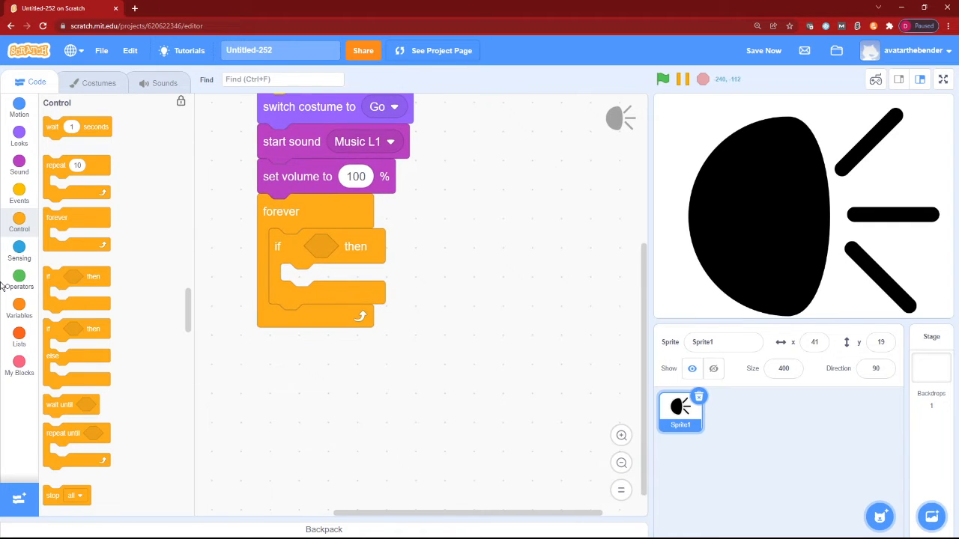
pyautogui.click(18, 282)
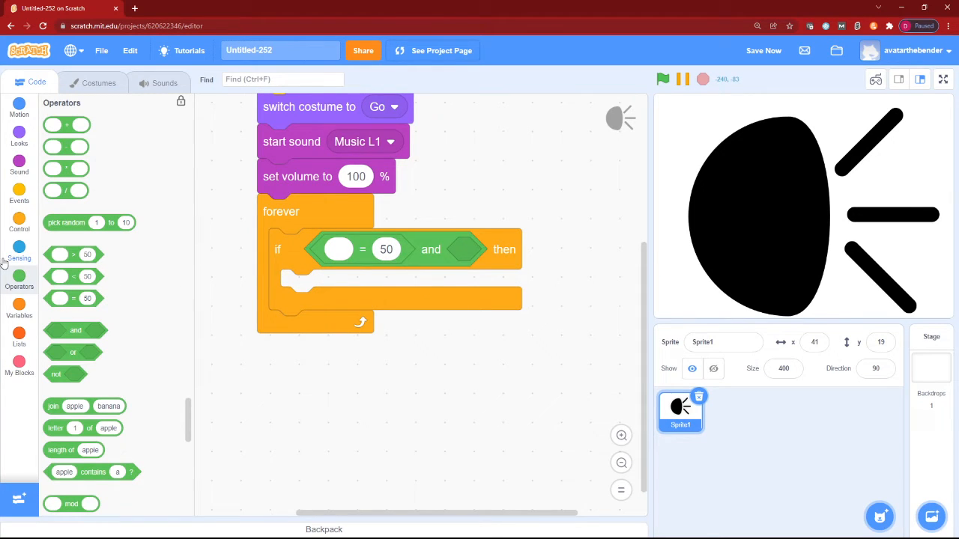
pyautogui.click(18, 252)
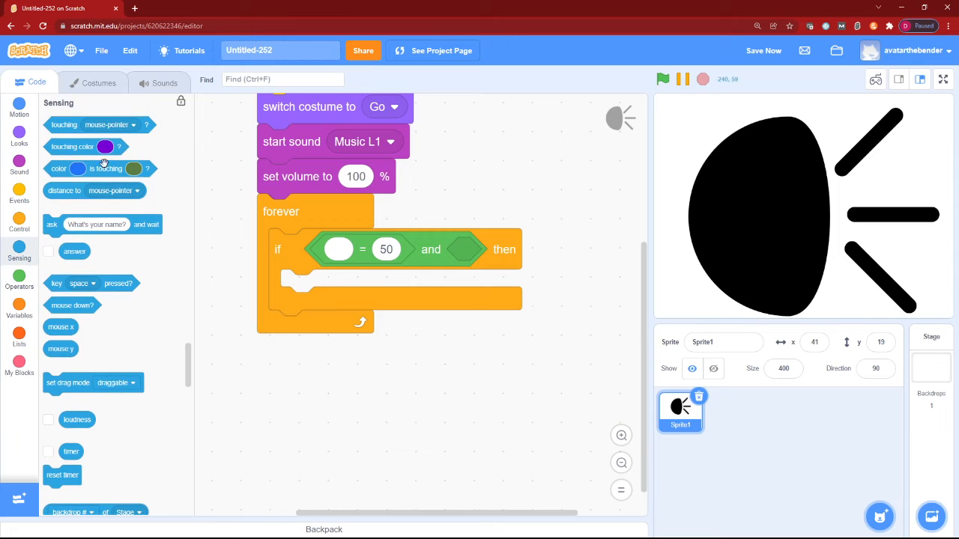
pyautogui.moveTo(9, 313)
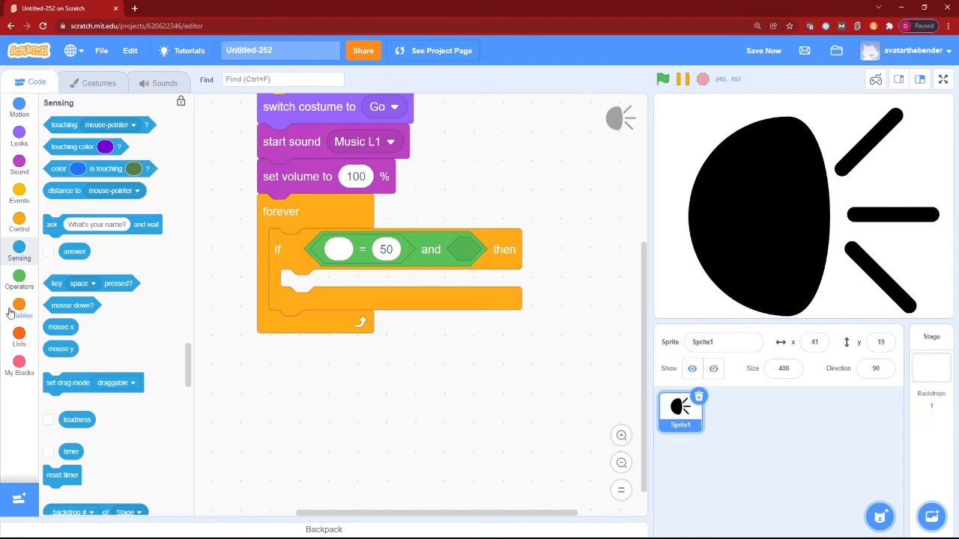
pyautogui.click(18, 283)
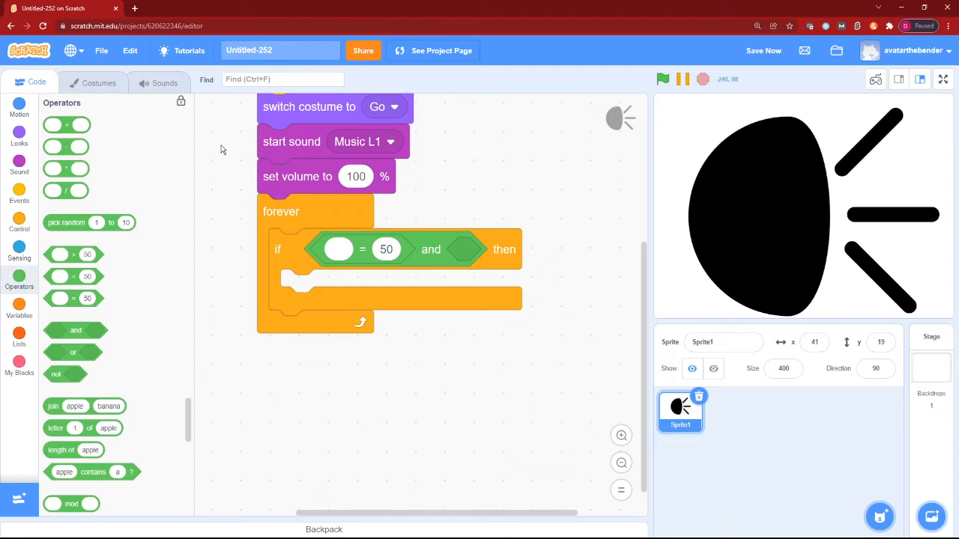
pyautogui.moveTo(78, 281)
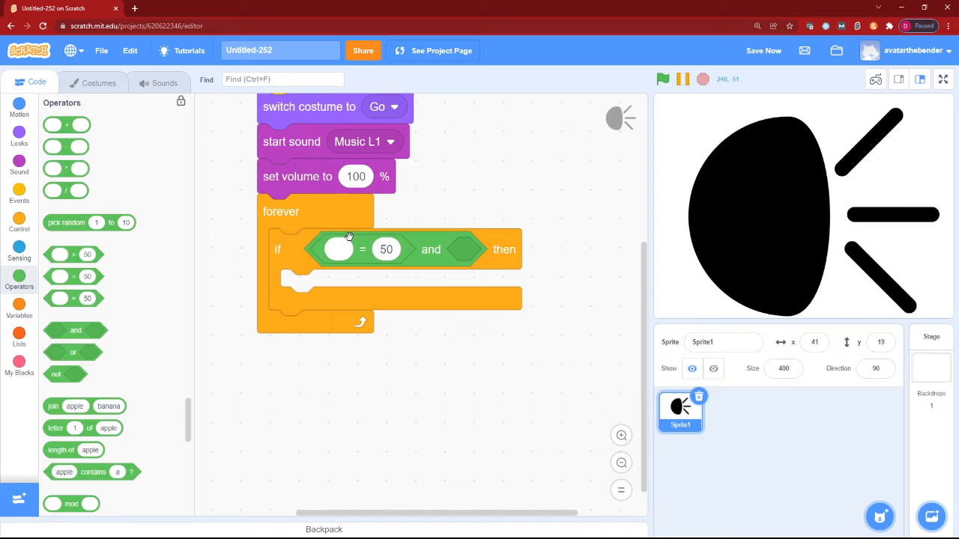
pyautogui.moveTo(315, 252)
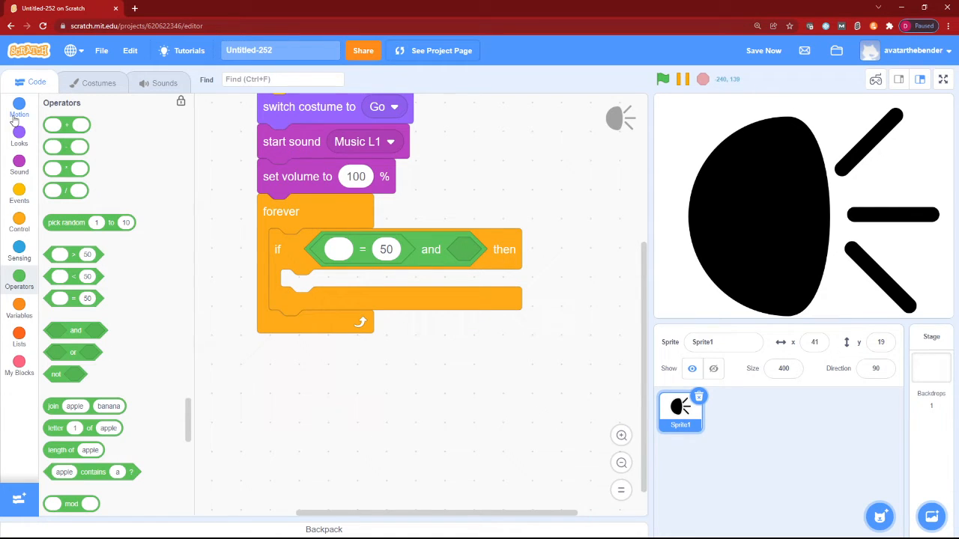
pyautogui.click(18, 136)
pyautogui.write('1')
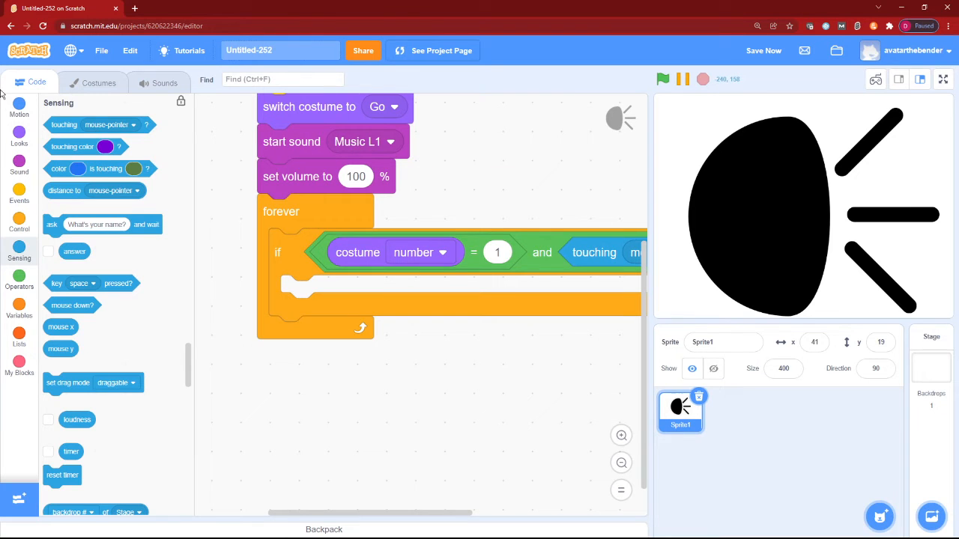
# Fill the if with switch to Mute, set volume 0%, wait 1 second, and test it
pyautogui.click(18, 134)
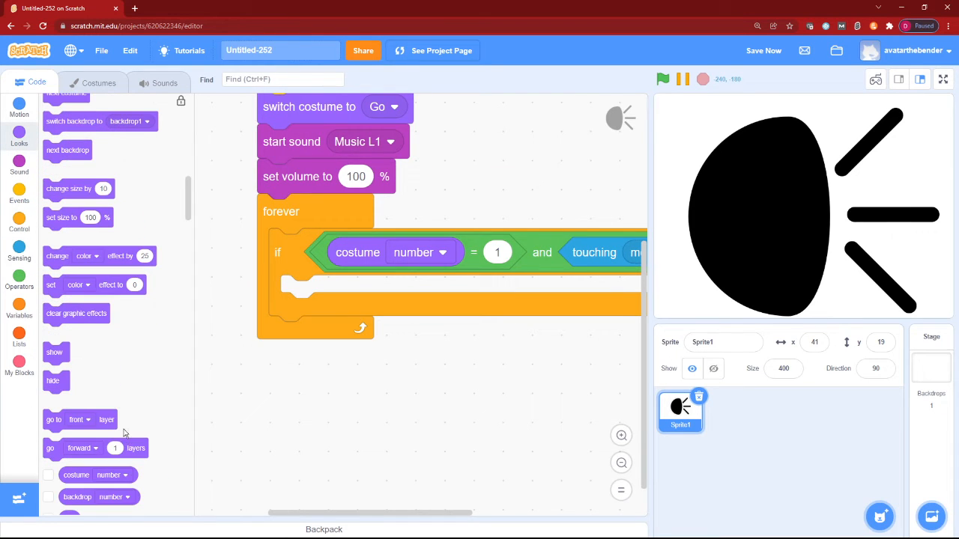
pyautogui.scroll(3)
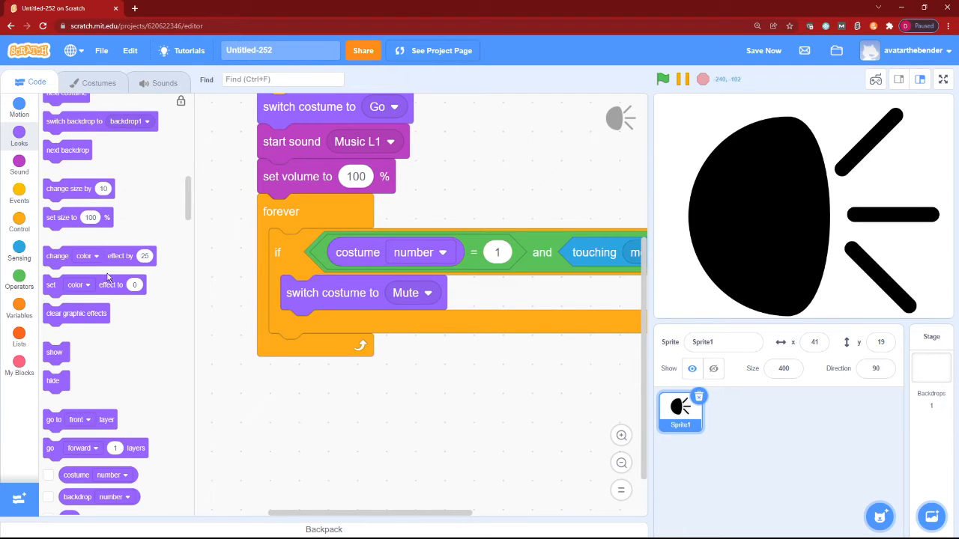
pyautogui.scroll(-3)
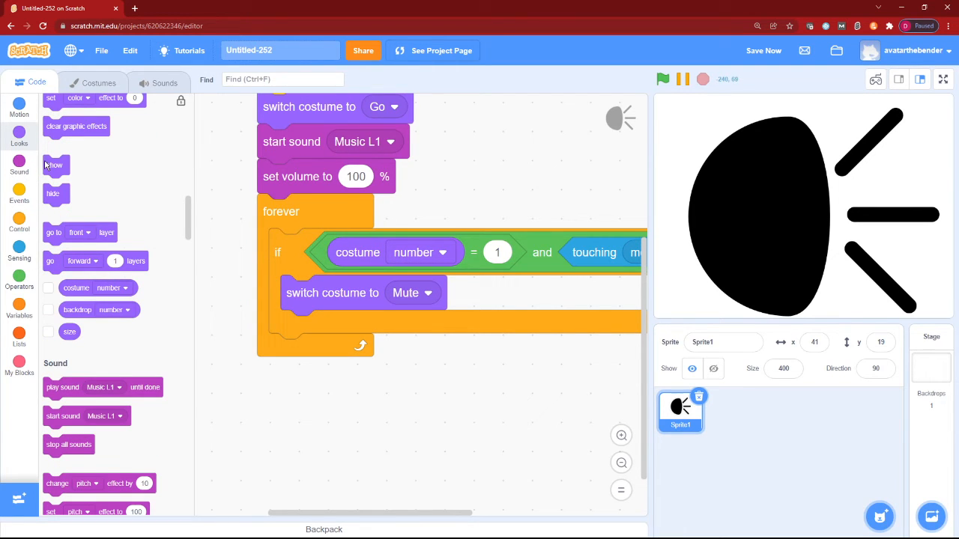
pyautogui.moveTo(75, 288)
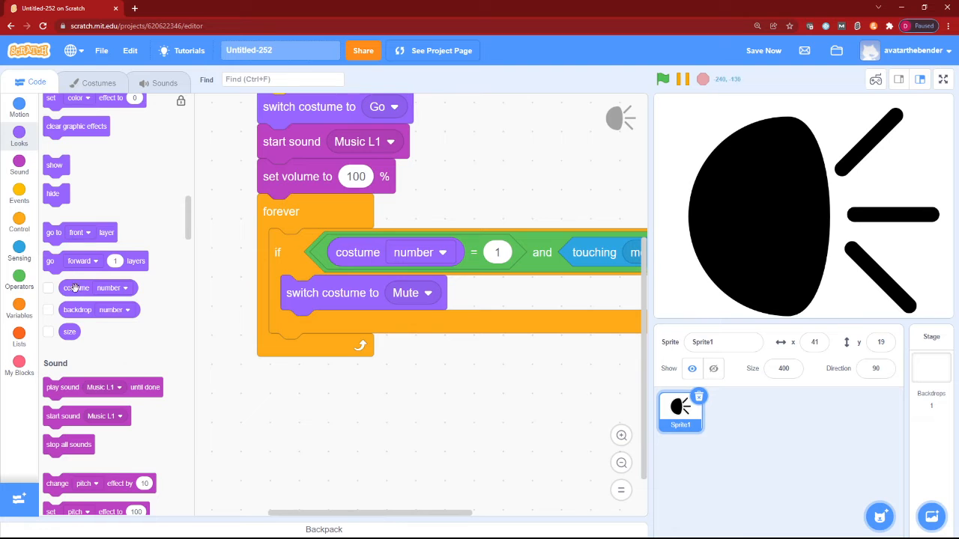
pyautogui.scroll(-3)
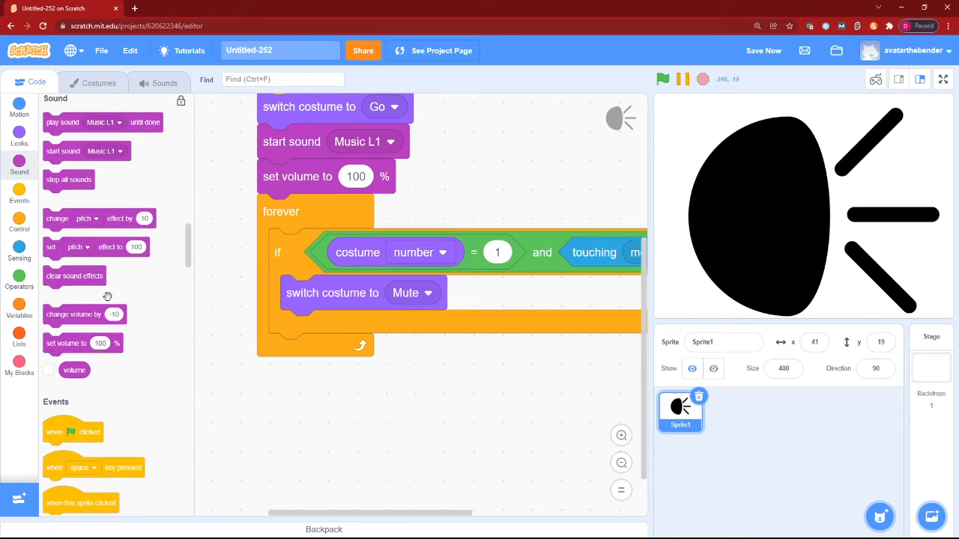
pyautogui.moveTo(66, 343); pyautogui.dragTo(321, 326)
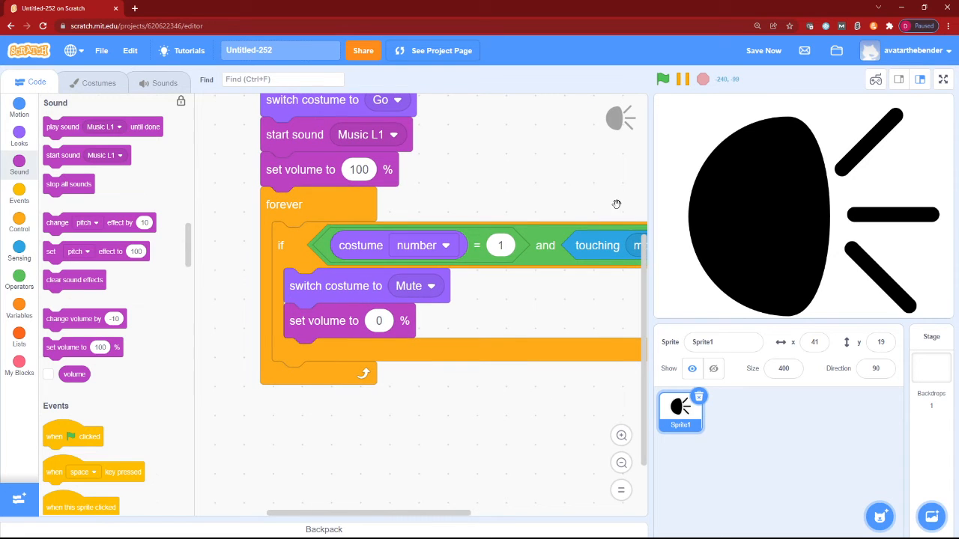
pyautogui.click(18, 222)
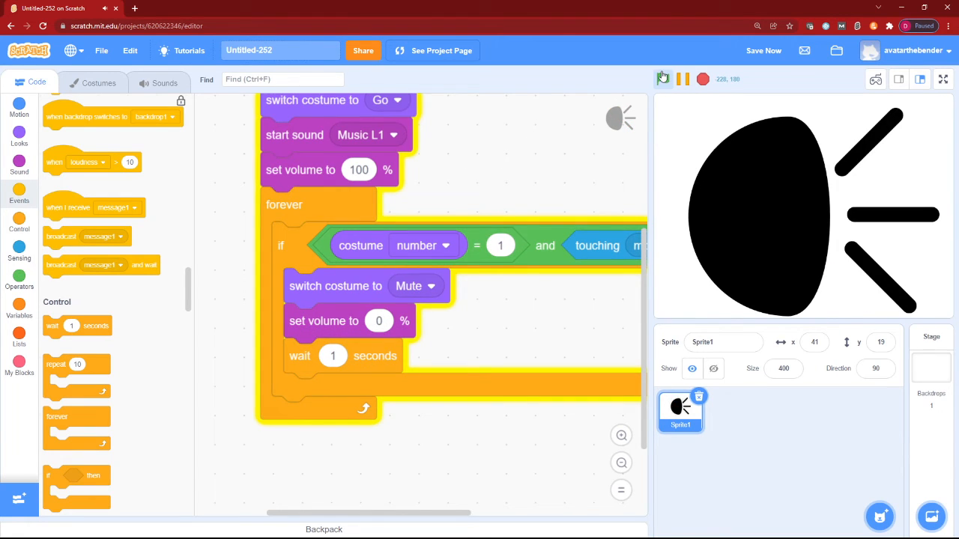
pyautogui.click(663, 78)
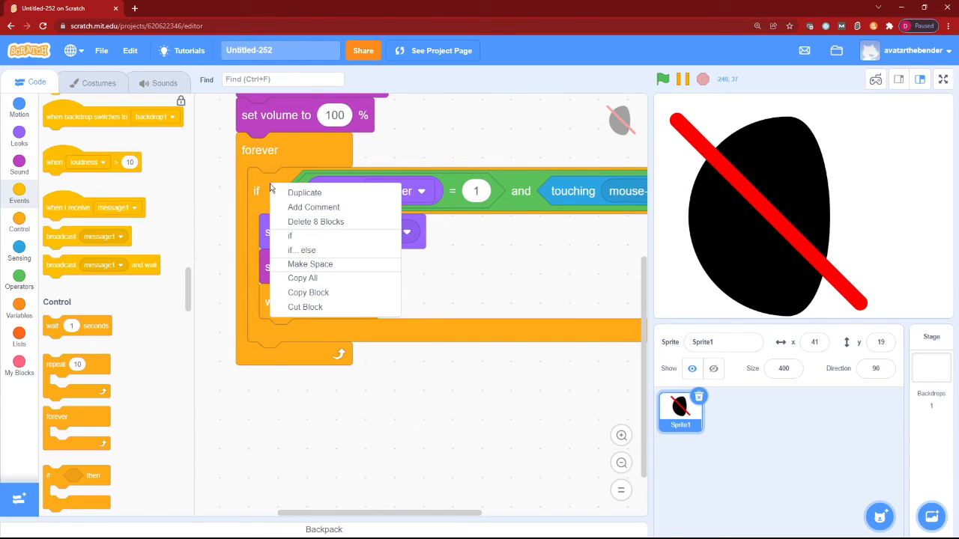
# Duplicate the if for costume 2, switching to Go with volume 100%, and test
pyautogui.click(304, 192)
pyautogui.write('2')
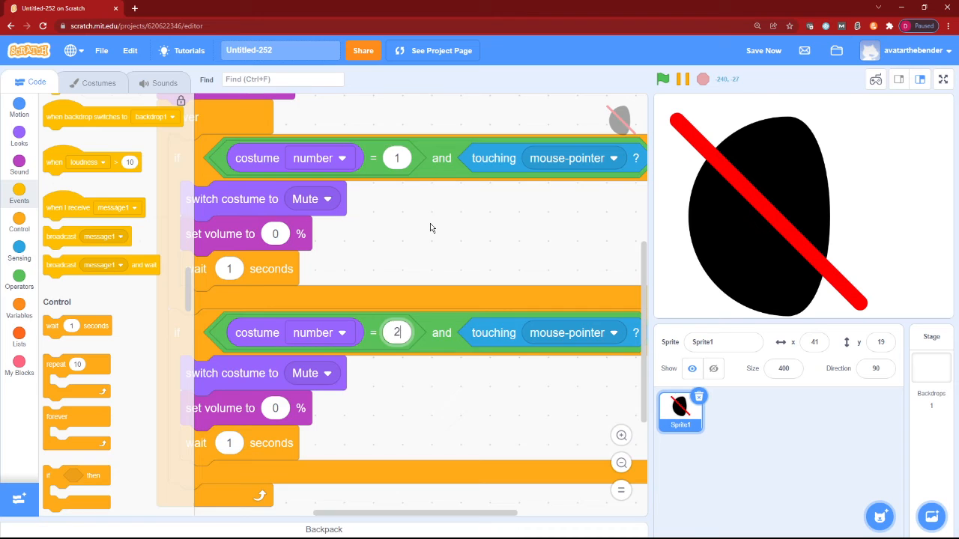
pyautogui.scroll(3)
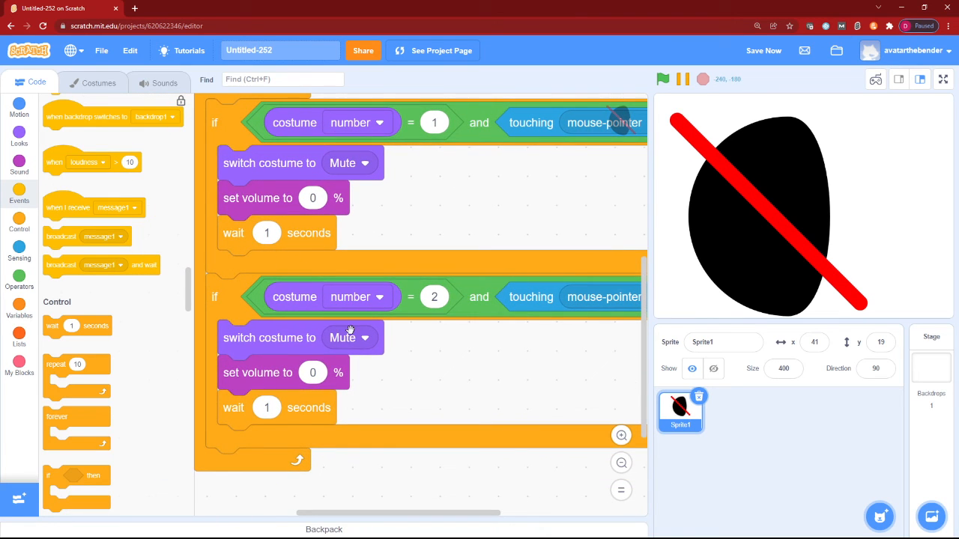
pyautogui.click(348, 338)
pyautogui.write('100')
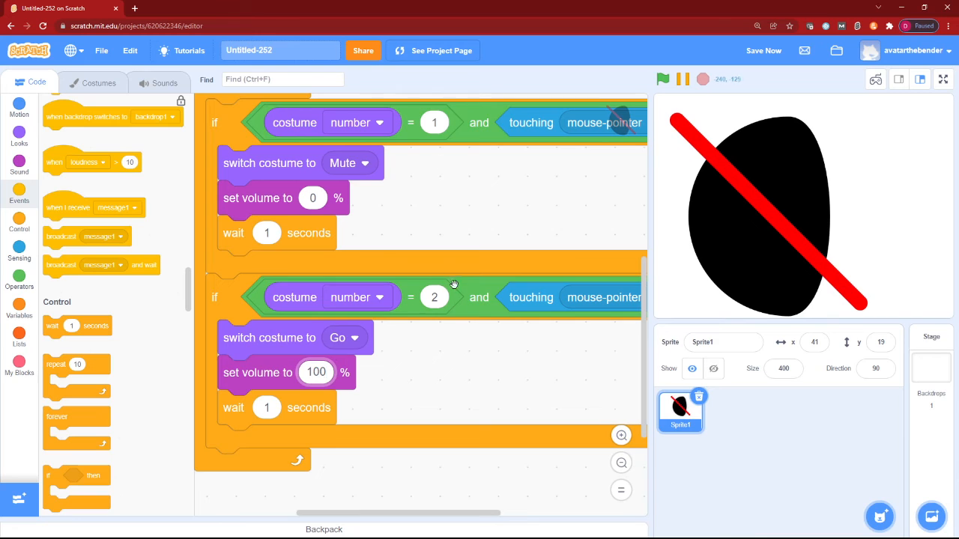
pyautogui.click(662, 78)
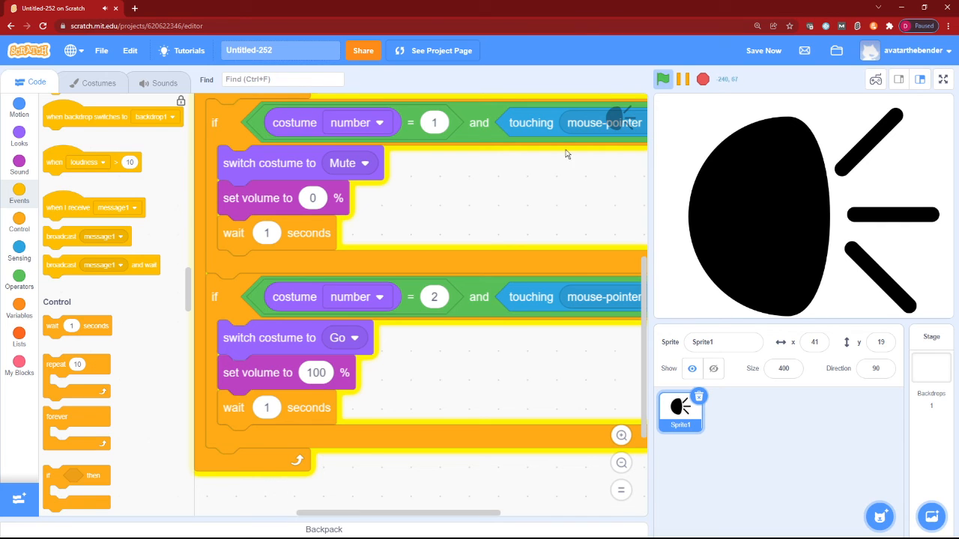
# Title the project 'Mute and a Unmute' and share it publicly
pyautogui.click(764, 51)
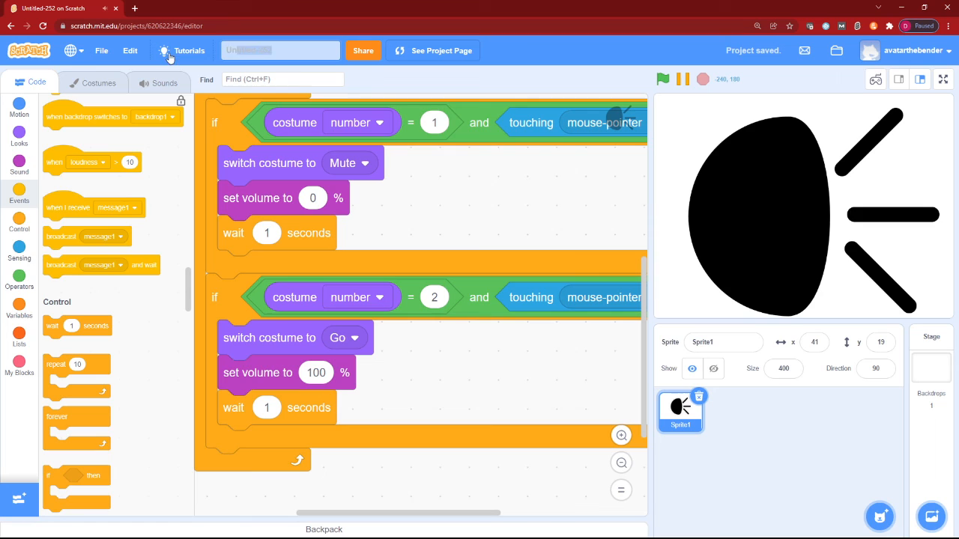
pyautogui.write('Mute an')
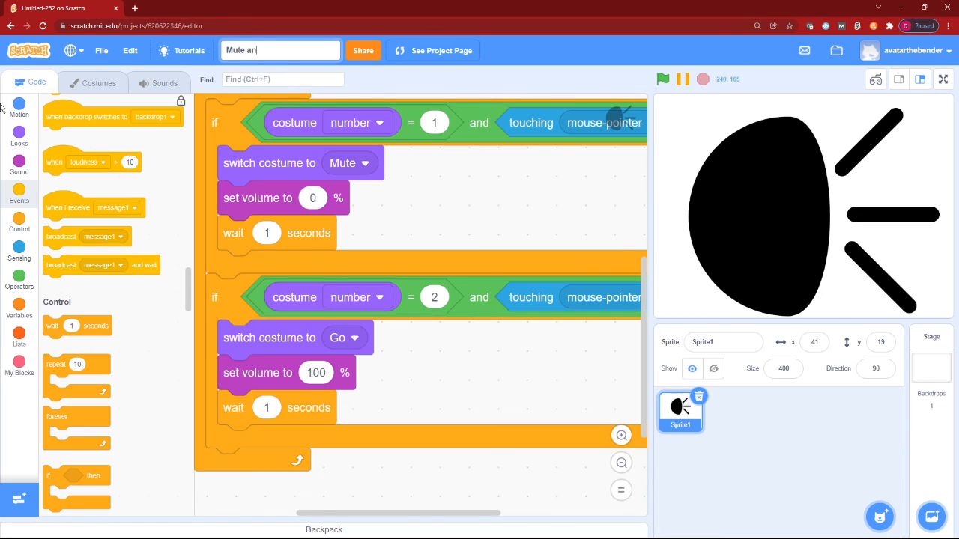
pyautogui.write('d a Unmute')
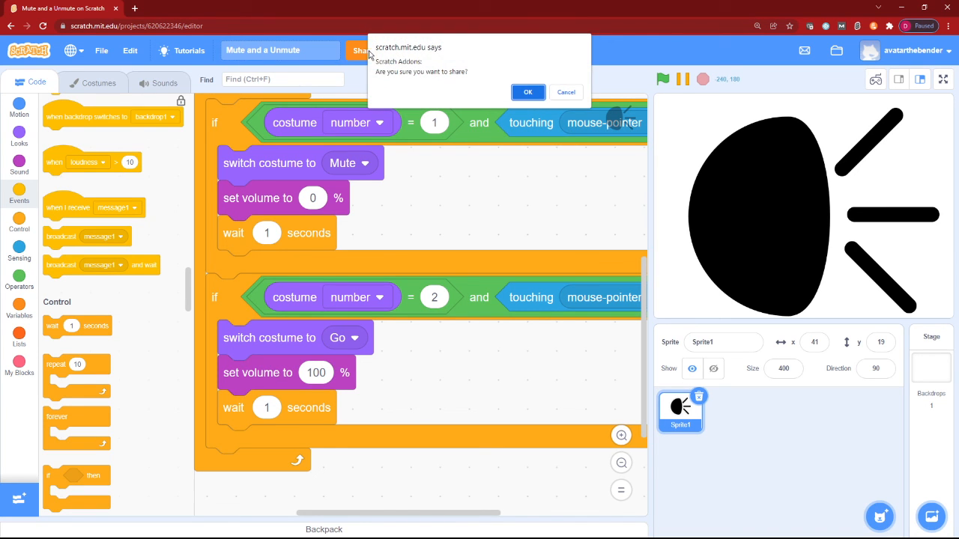
pyautogui.click(527, 91)
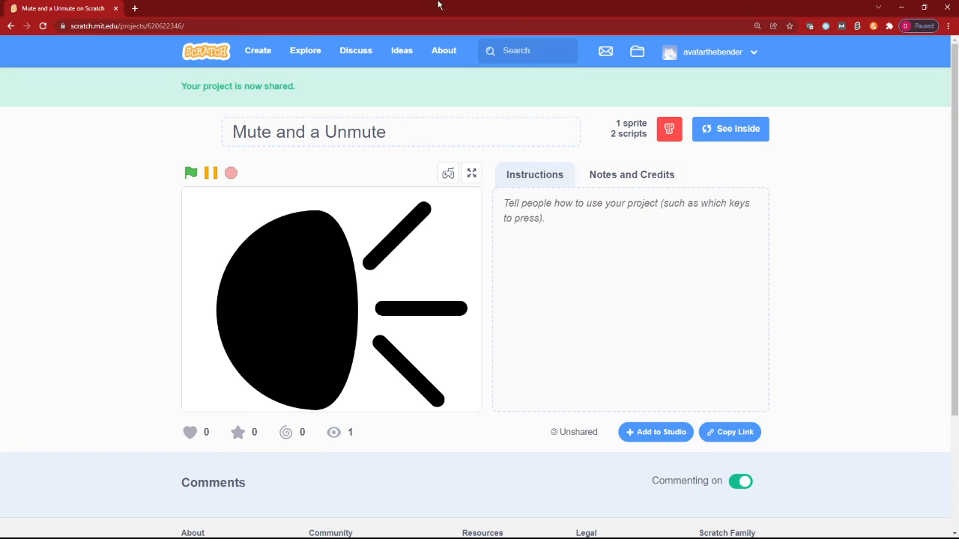